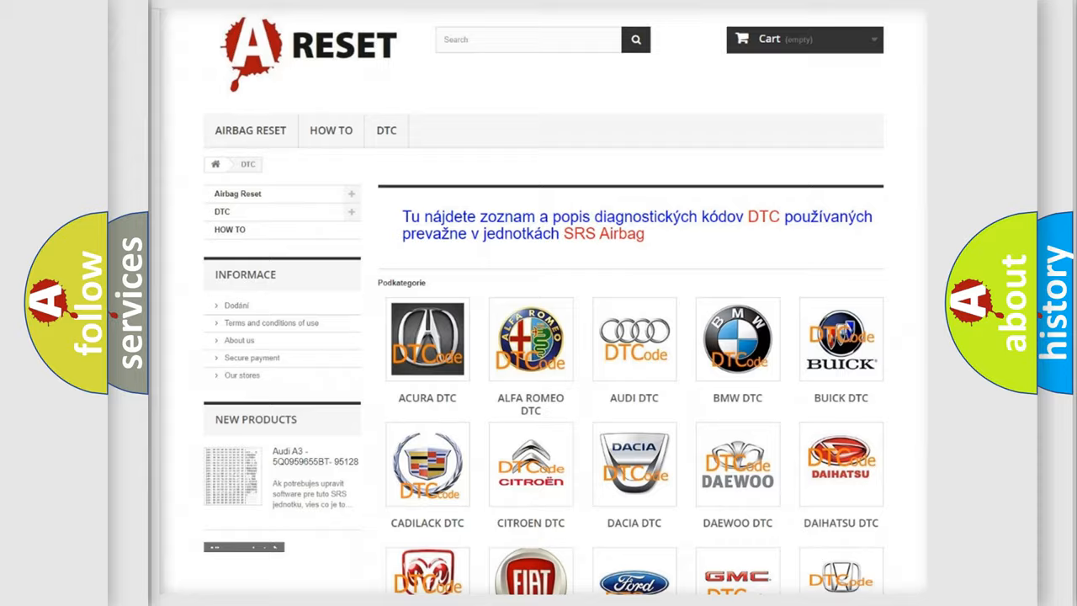
{"action": "scroll", "scroll_direction": "down", "scroll_amount": 3}
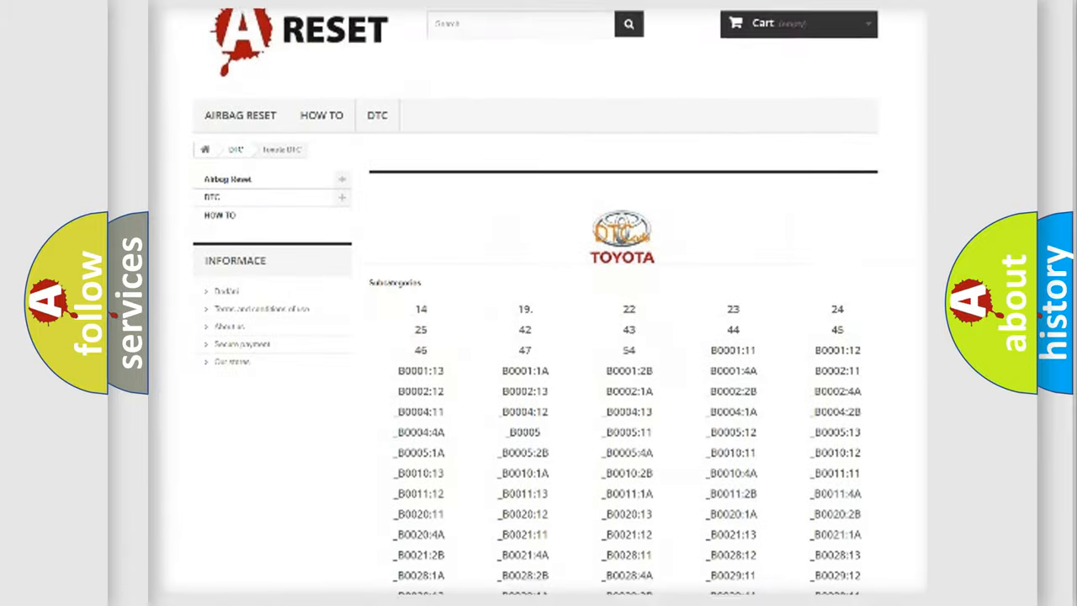
{"action": "scroll", "scroll_direction": "down", "scroll_amount": 3}
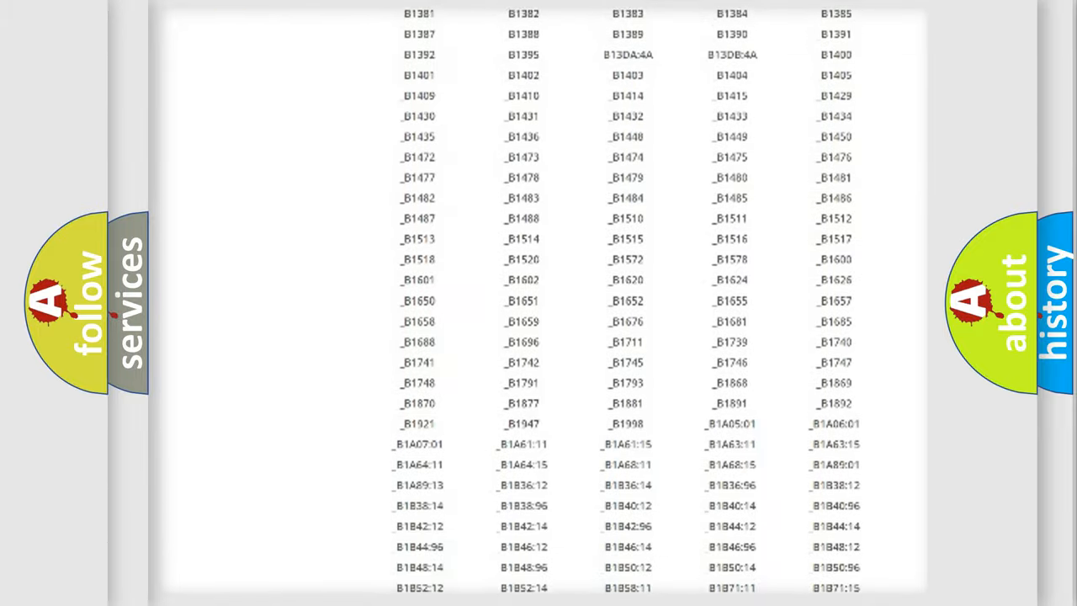